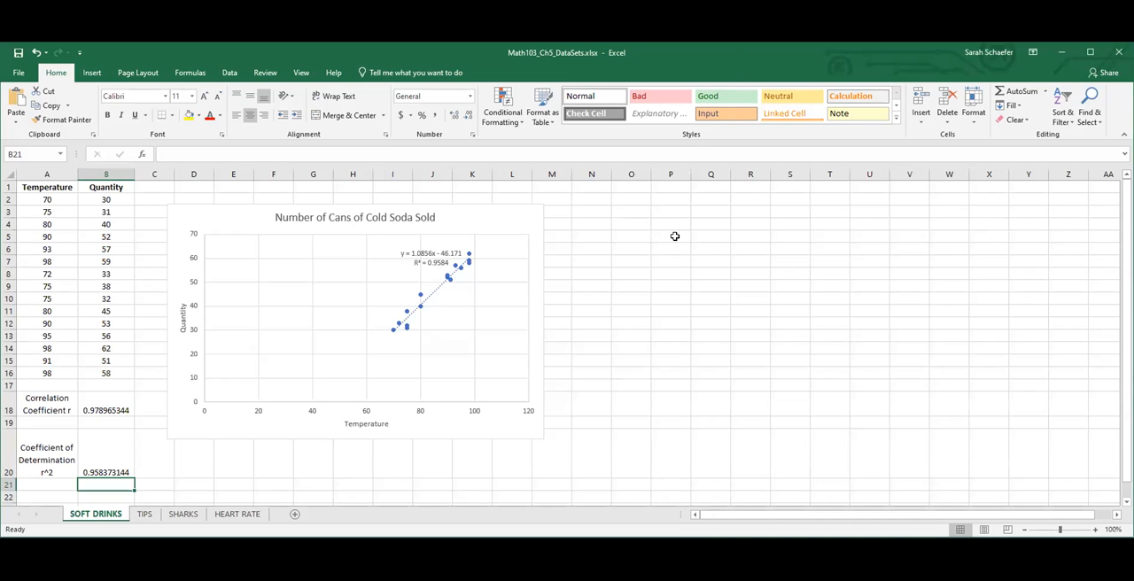
pyautogui.moveTo(424, 306)
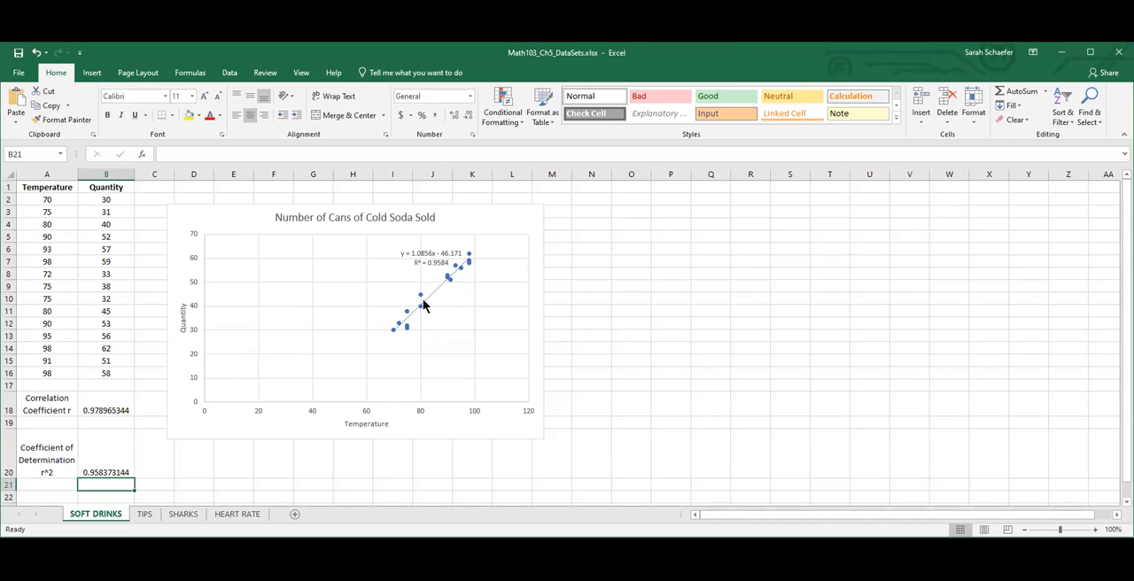
pyautogui.moveTo(421, 300)
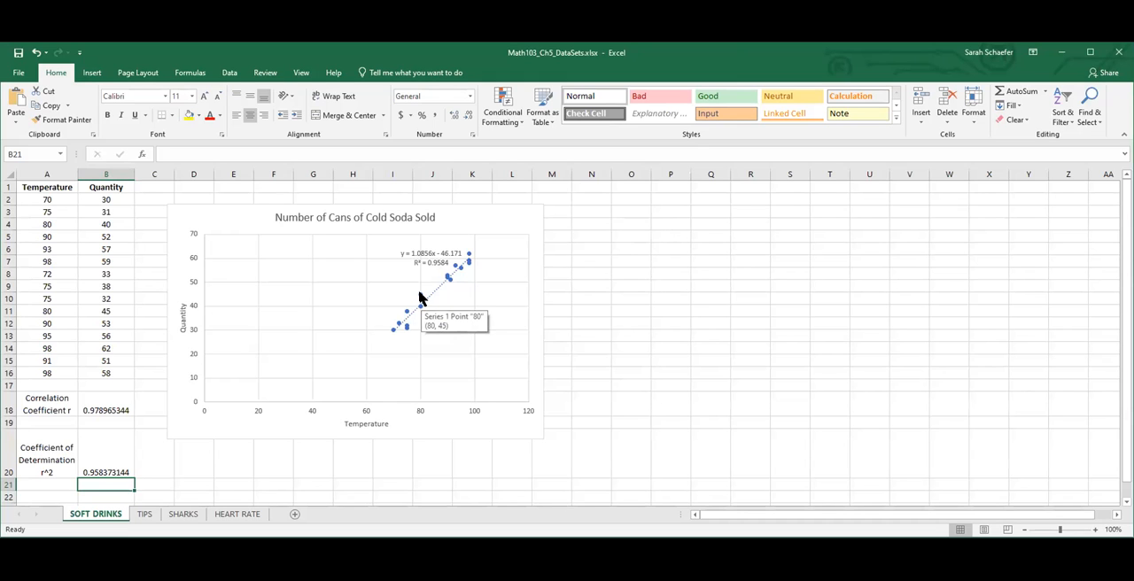
pyautogui.moveTo(420, 297)
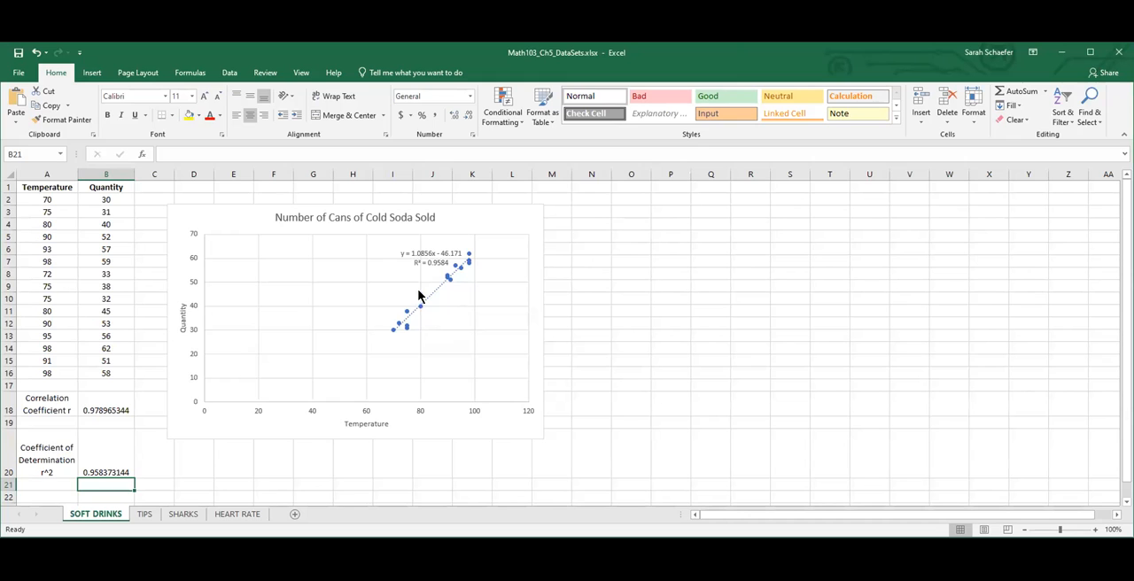
pyautogui.moveTo(423, 308)
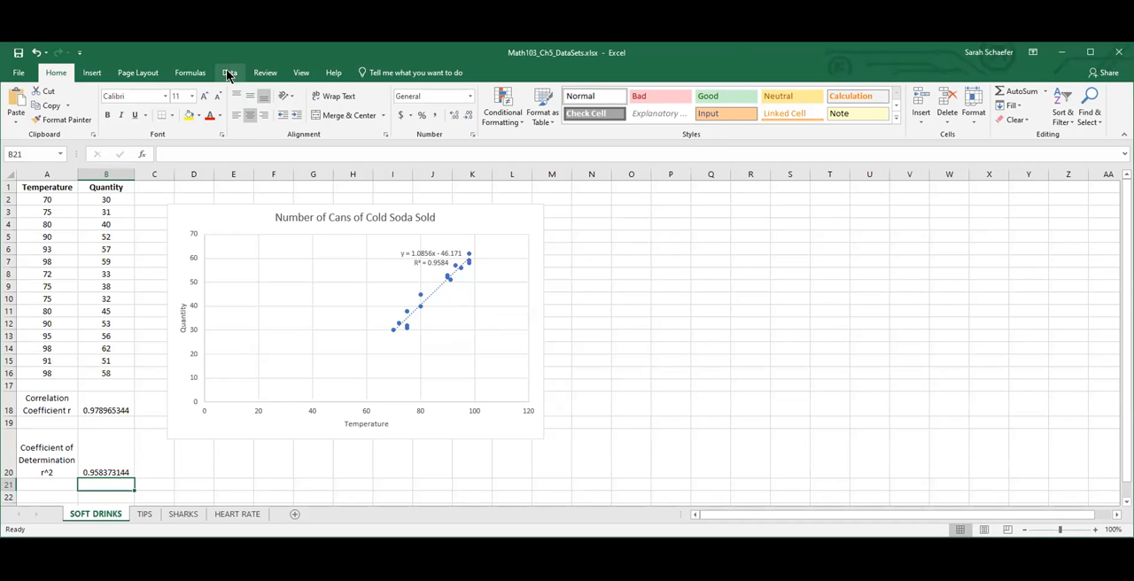
# - Open the Data Analysis tool list and select Regression
pyautogui.click(229, 73)
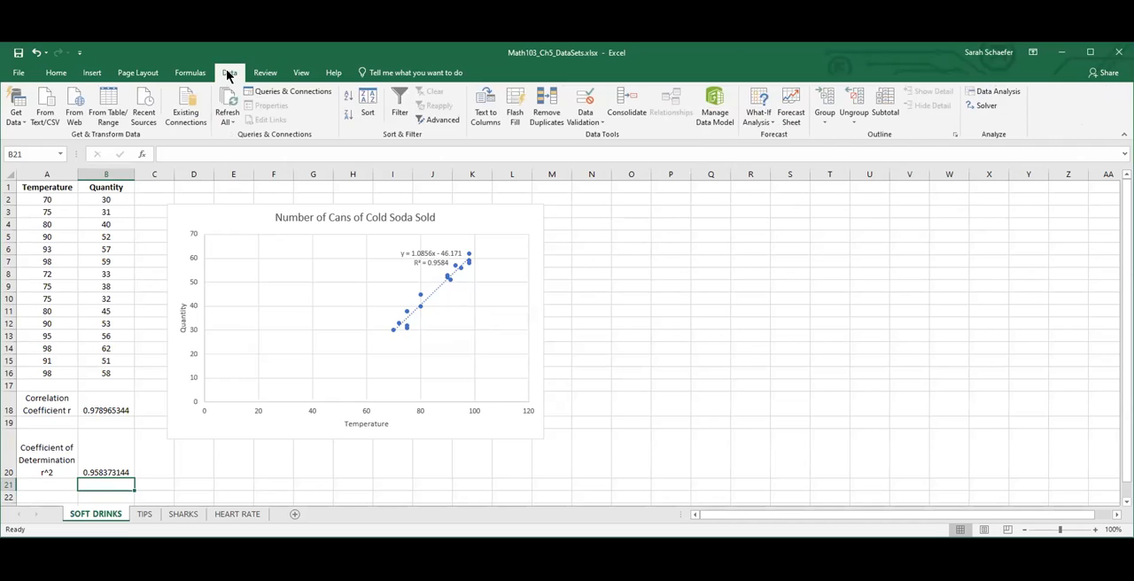
pyautogui.moveTo(1020, 107)
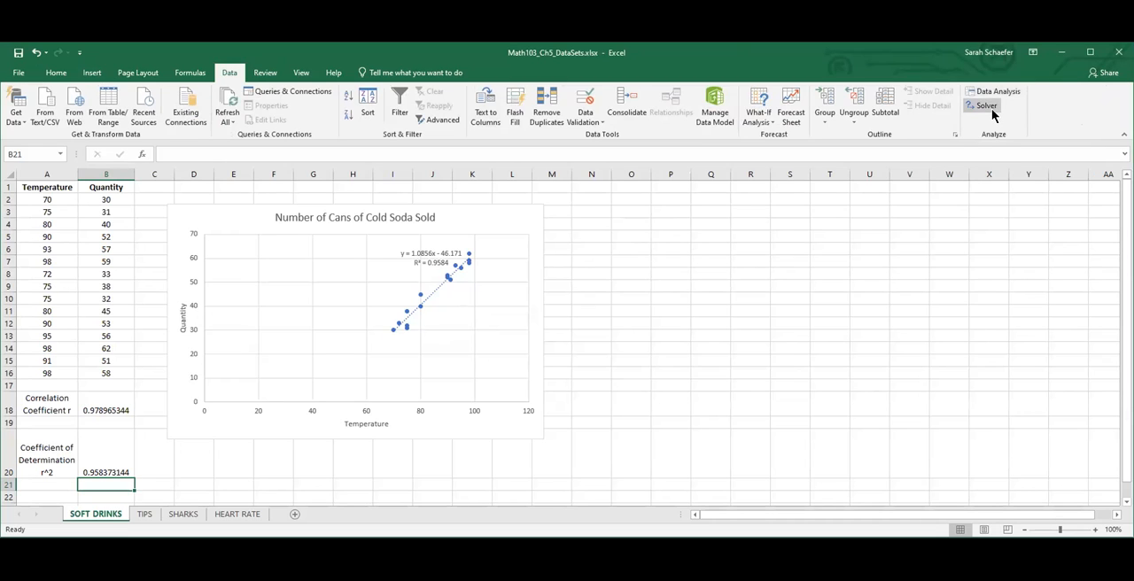
pyautogui.moveTo(982, 106)
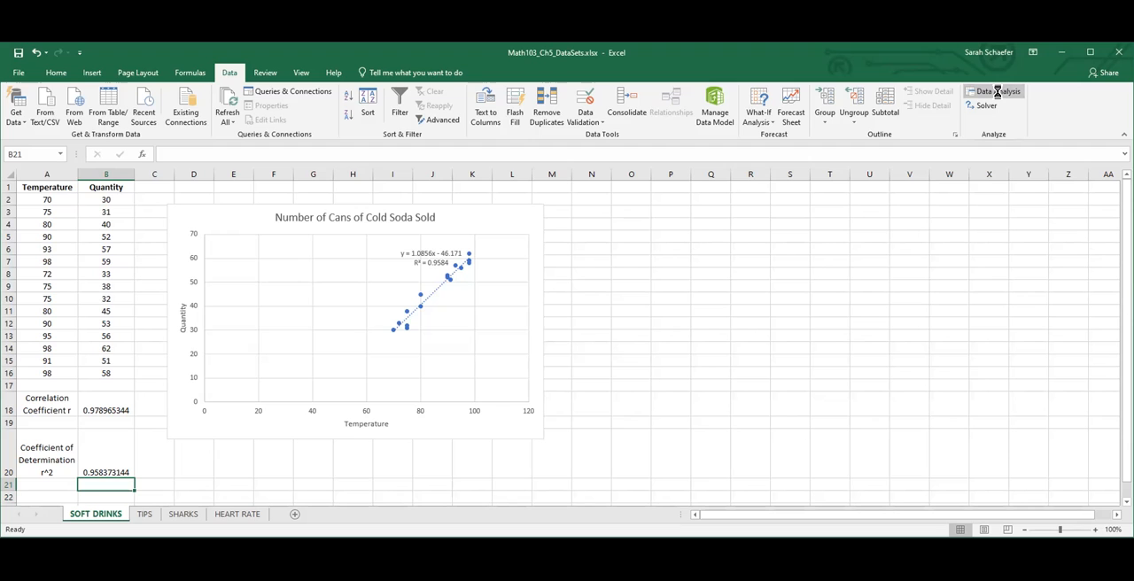
pyautogui.click(993, 91)
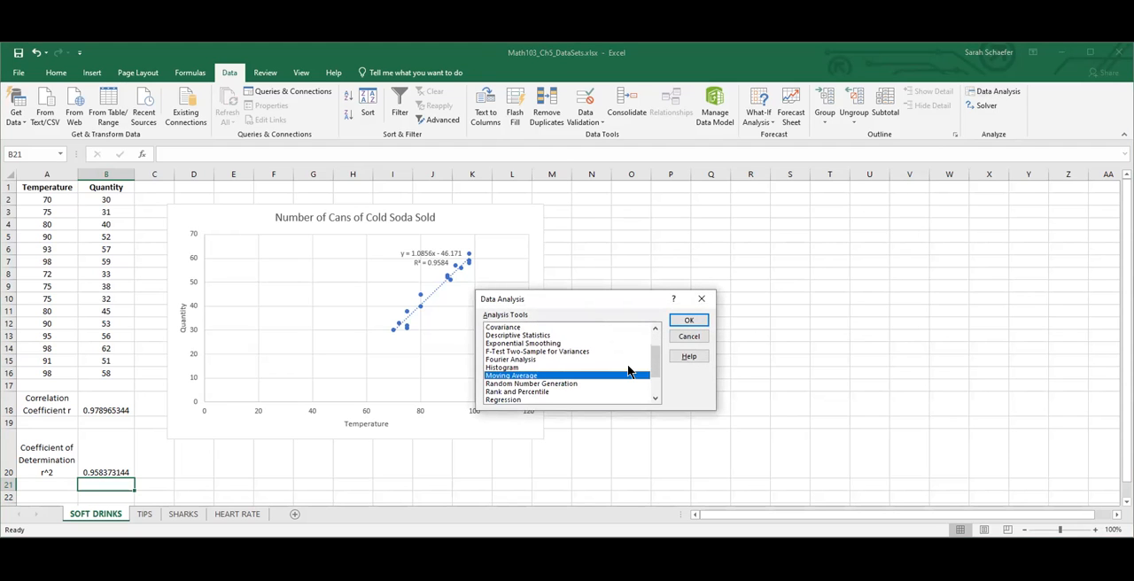
pyautogui.scroll(-3)
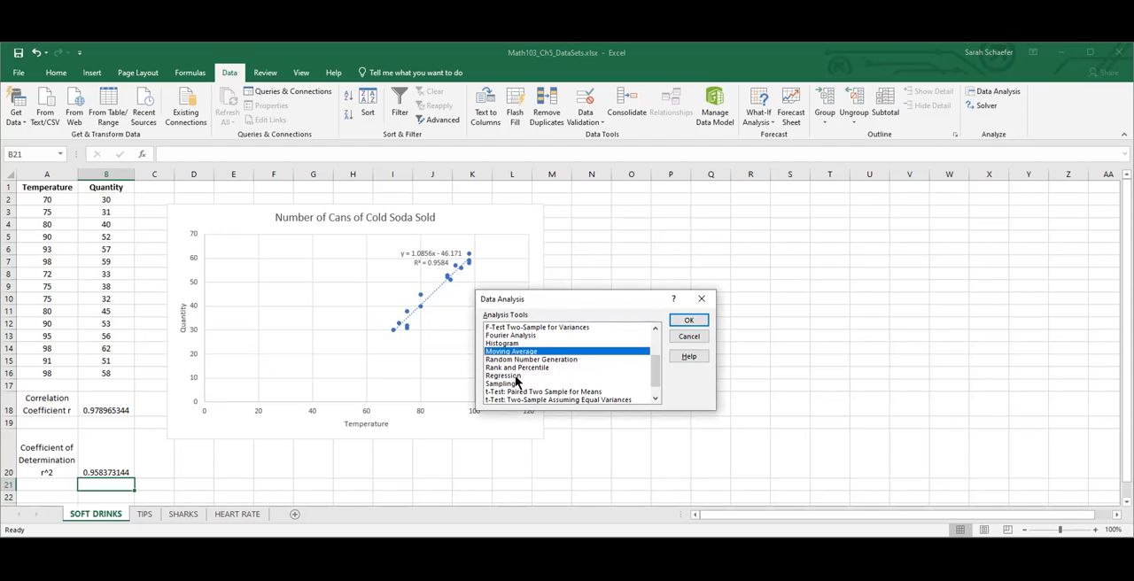
pyautogui.click(503, 376)
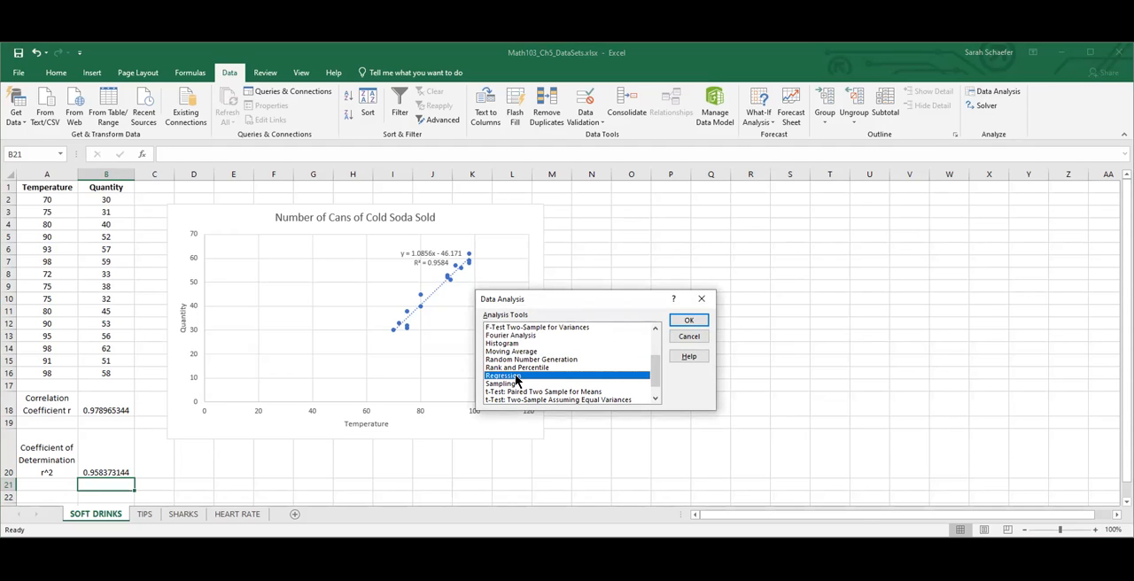
# - Set the Regression Y range to the Quantity values B2:B16 and X range to A2:A16
pyautogui.click(688, 320)
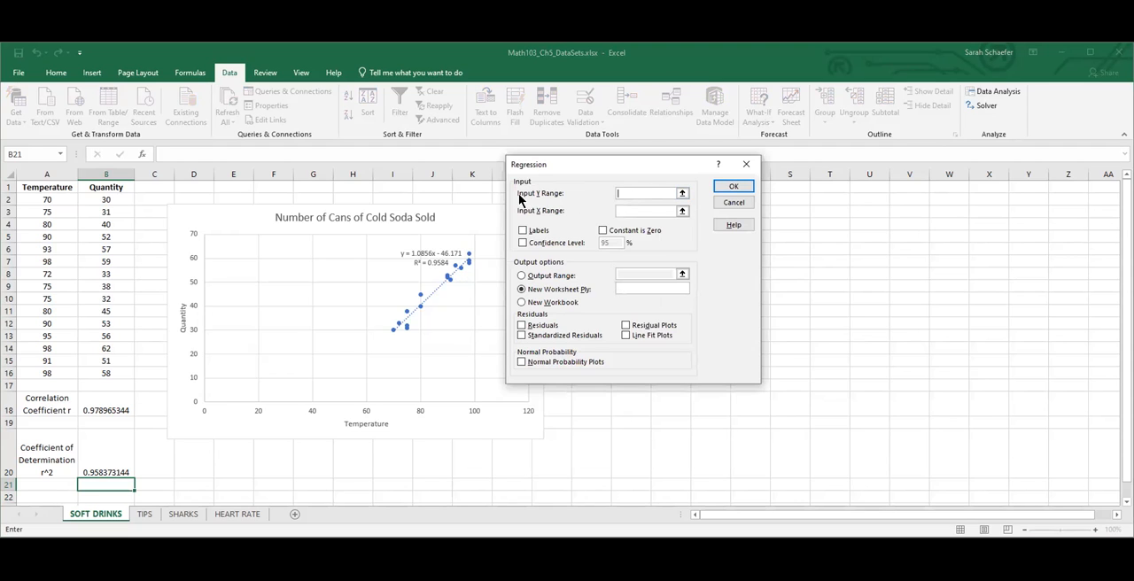
pyautogui.moveTo(568, 190)
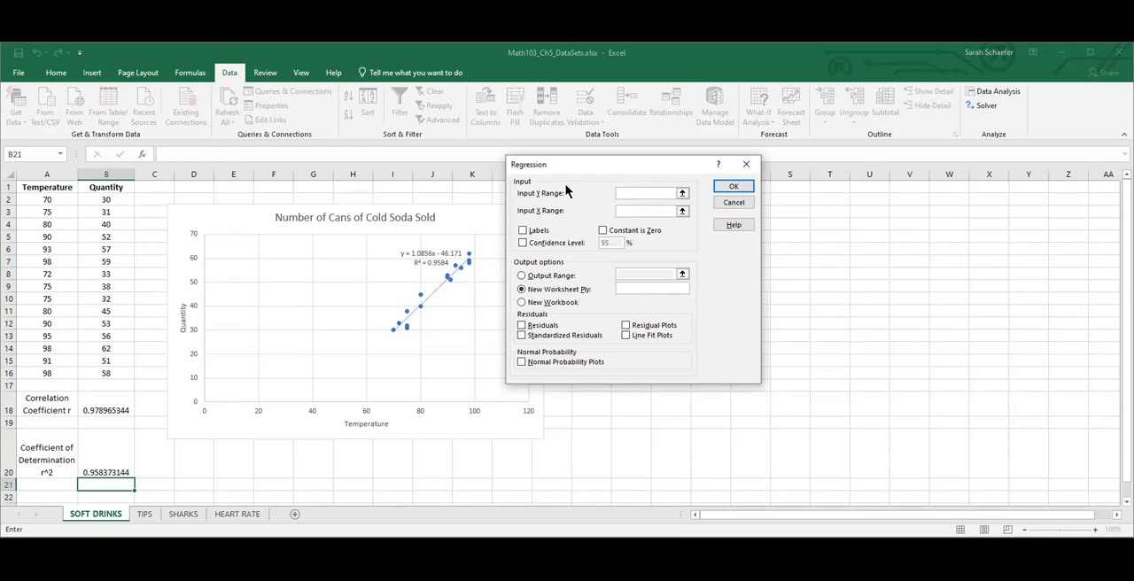
pyautogui.moveTo(541, 204)
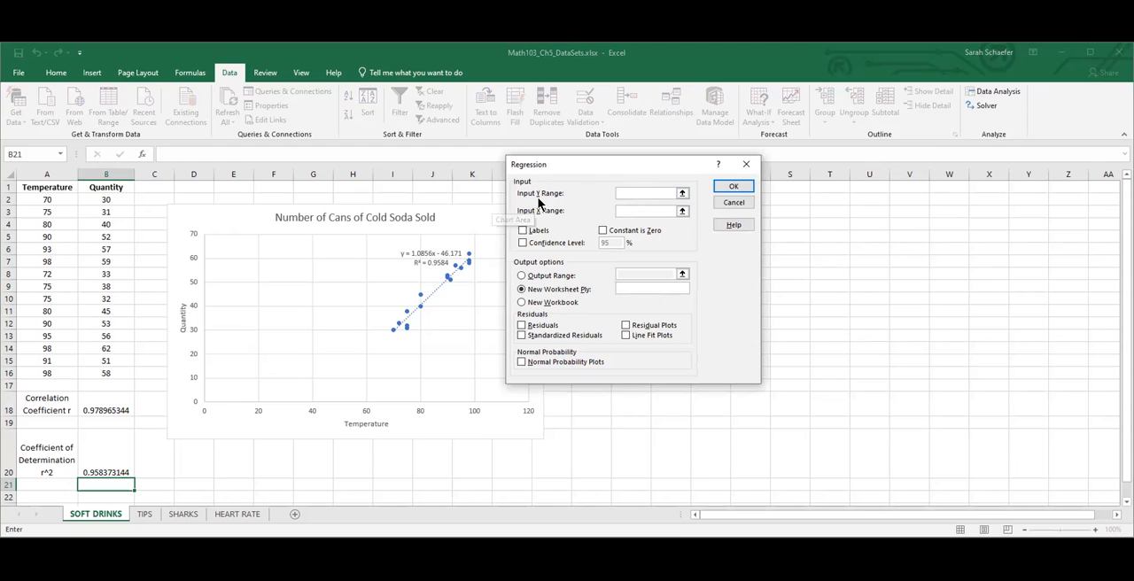
pyautogui.click(647, 193)
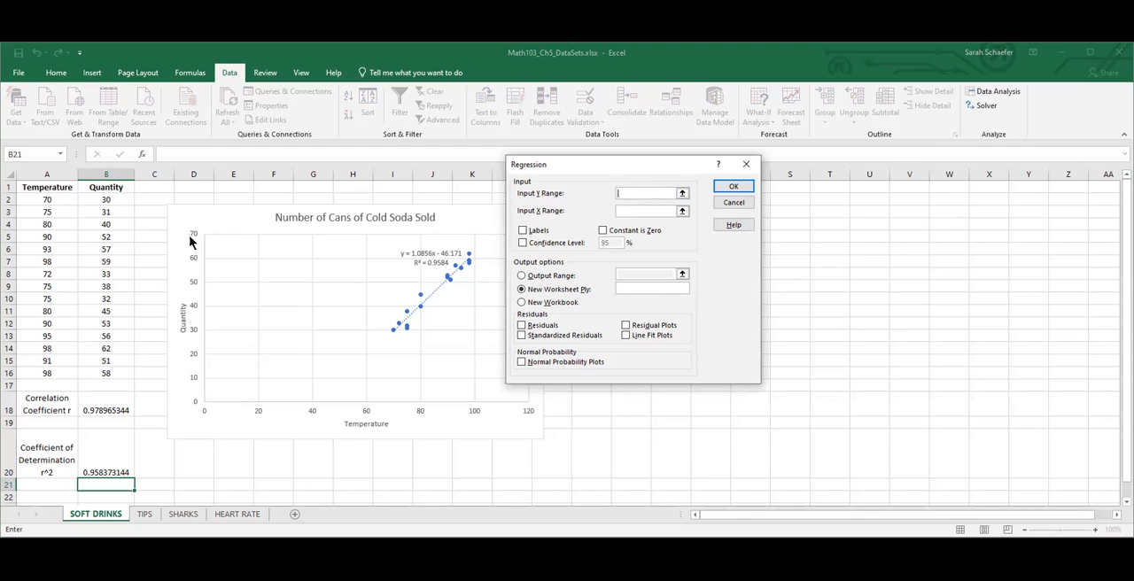
pyautogui.moveTo(105, 200)
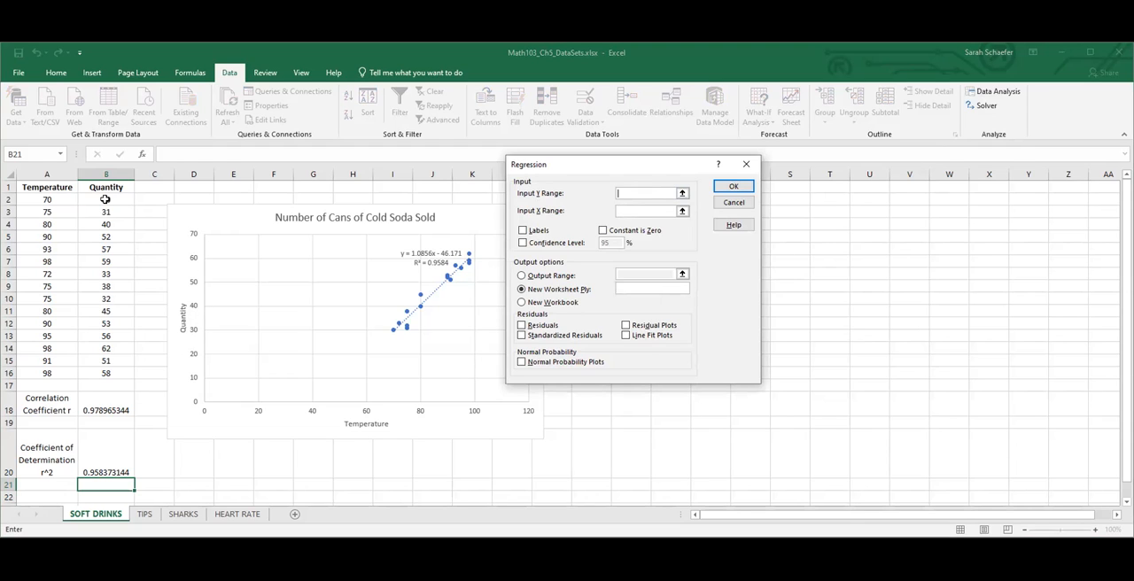
pyautogui.click(105, 200)
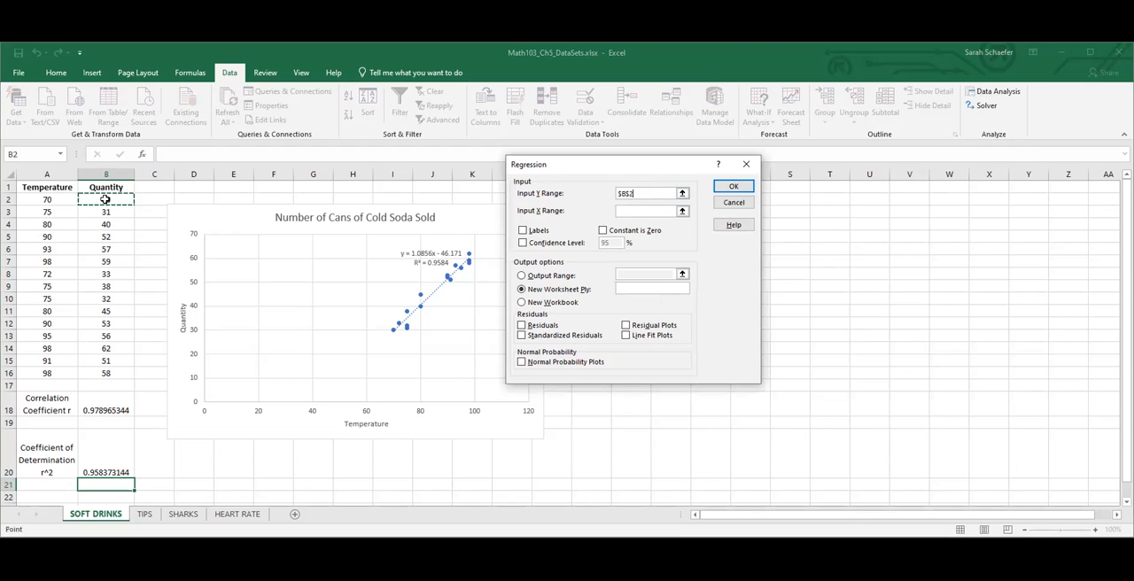
pyautogui.moveTo(105, 199); pyautogui.dragTo(105, 372)
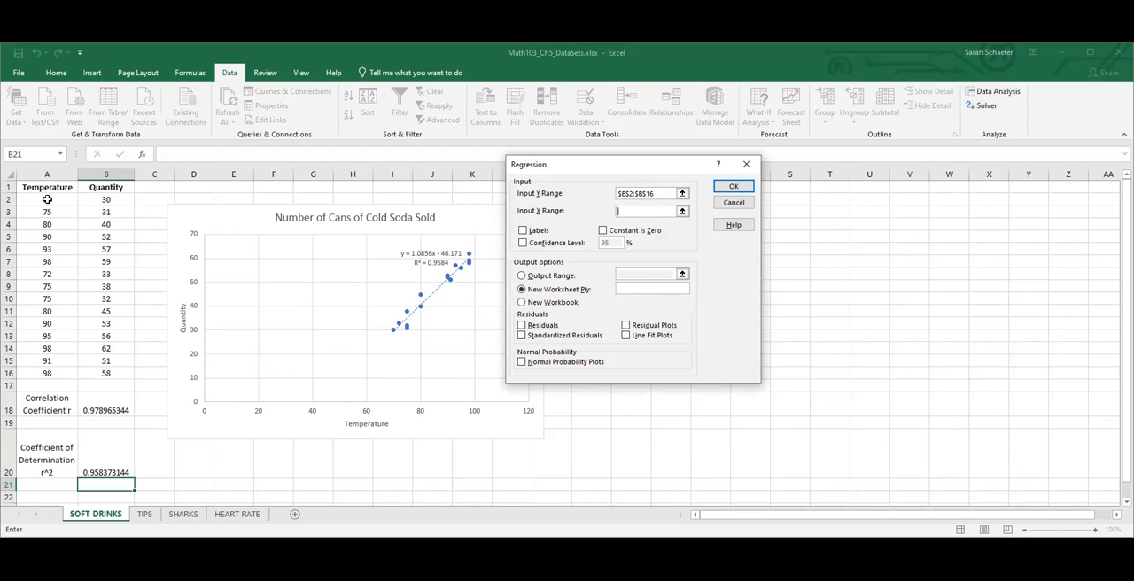
pyautogui.click(47, 199)
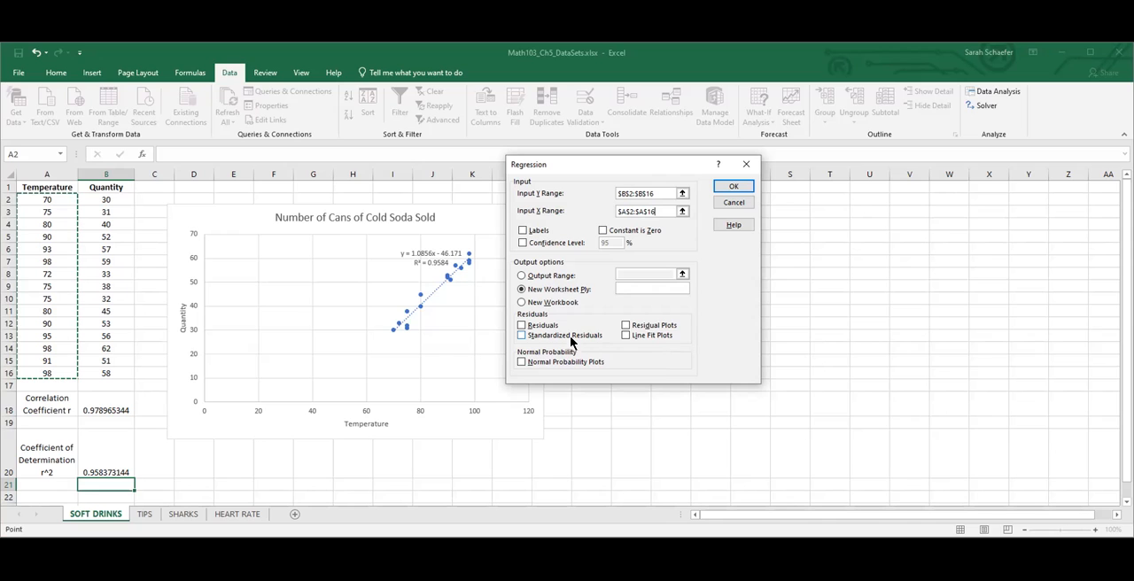
# - Tick Residuals and Residual Plots in the regression output options
pyautogui.click(522, 326)
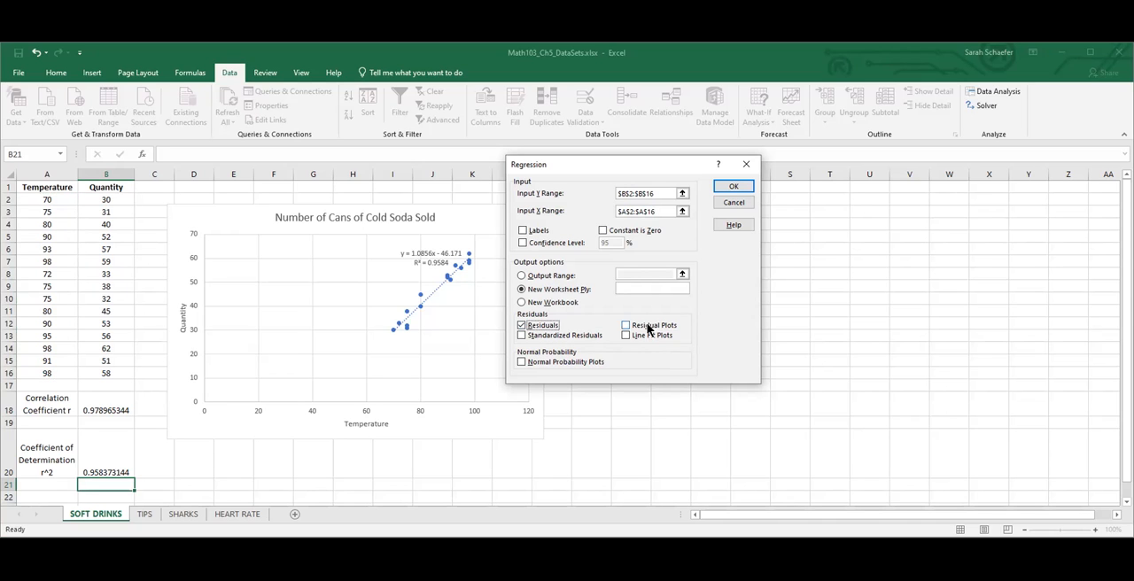
pyautogui.click(626, 325)
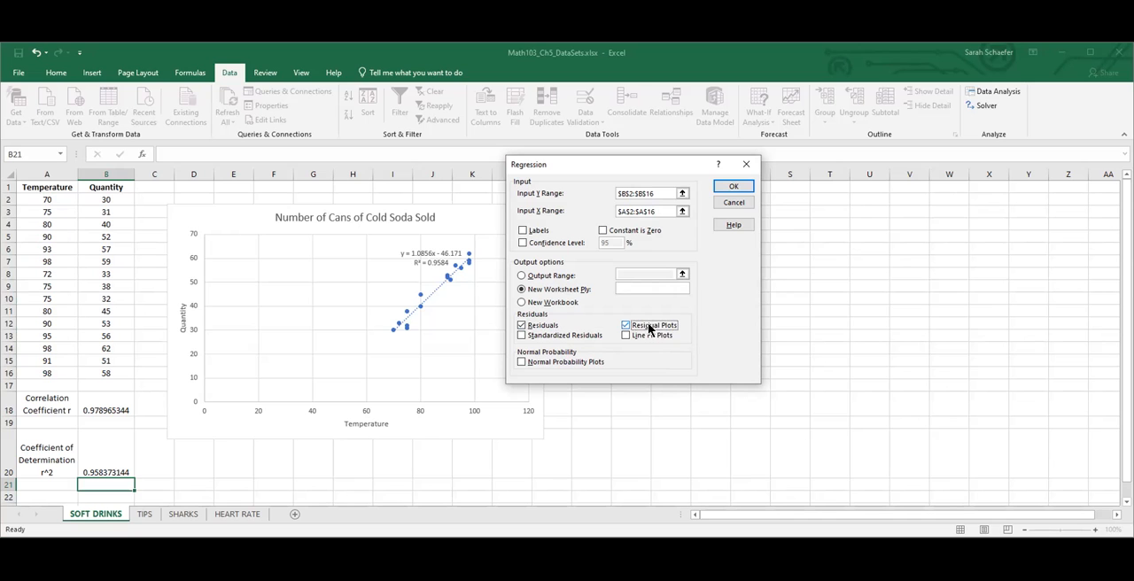
pyautogui.click(626, 325)
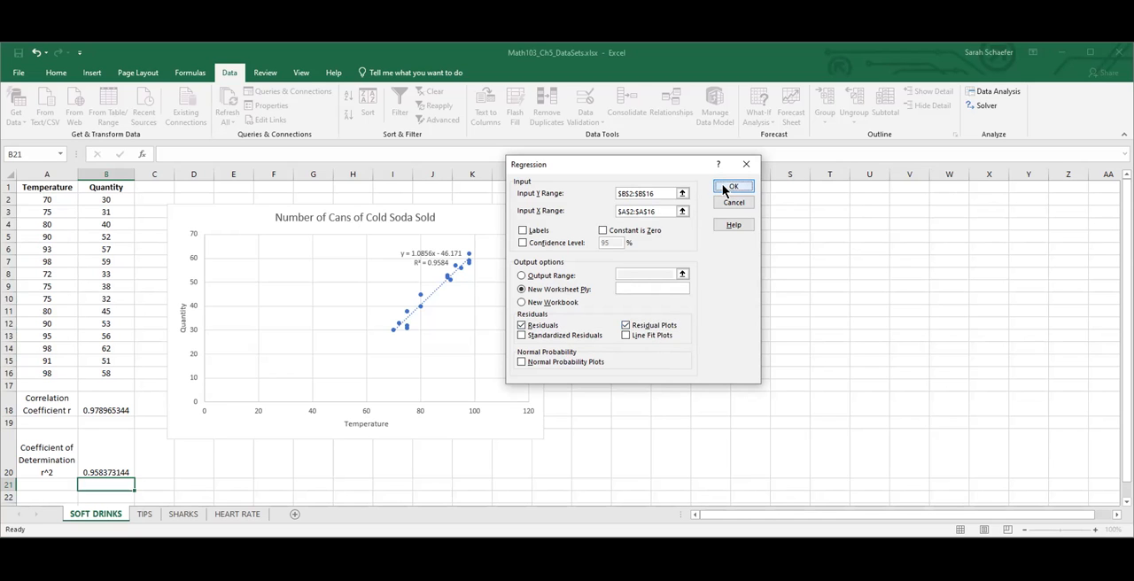
# - Run the regression and enlarge the X Variable 1 Residual Plot chart
pyautogui.click(733, 189)
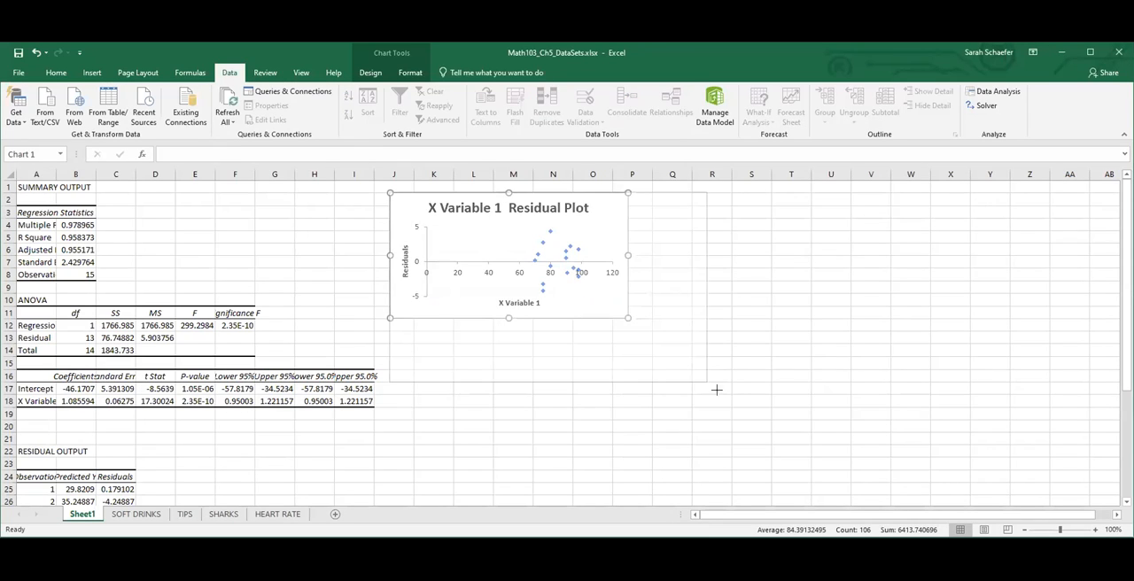
pyautogui.moveTo(628, 317); pyautogui.dragTo(733, 407)
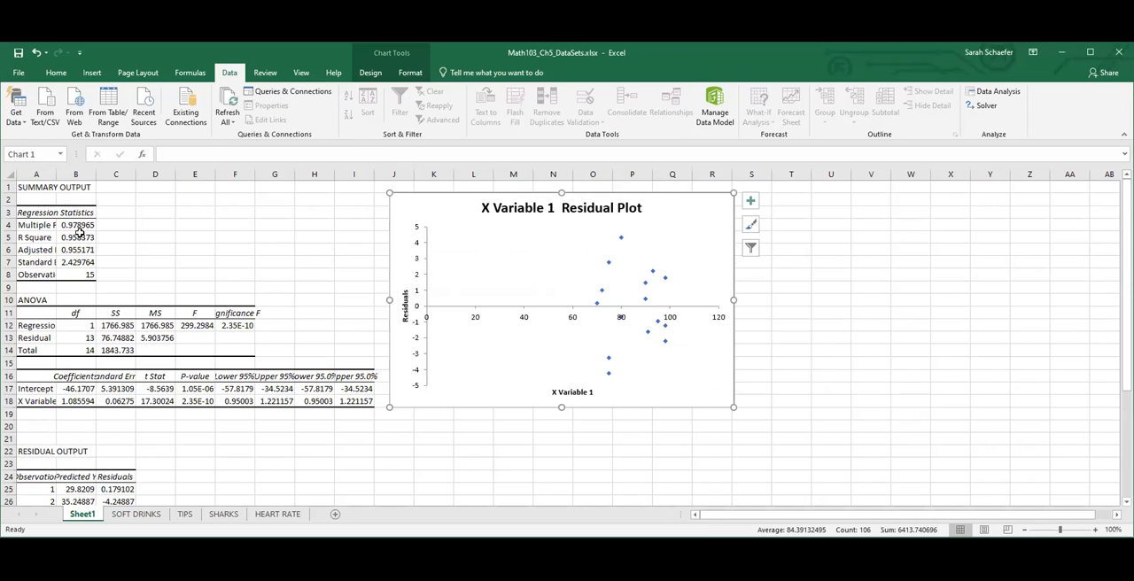
pyautogui.moveTo(84, 238)
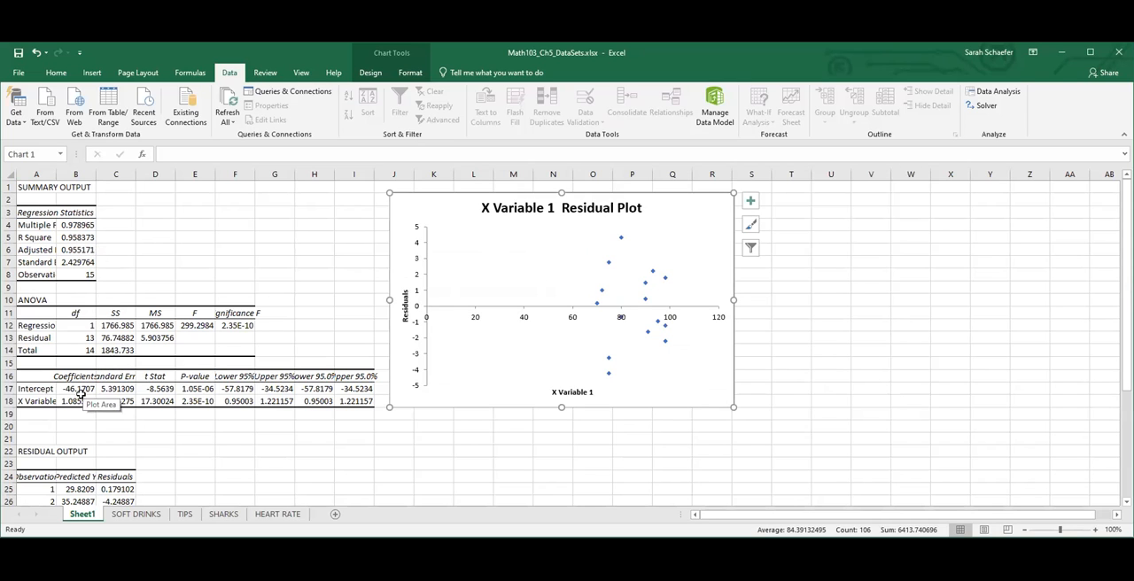
pyautogui.scroll(-3)
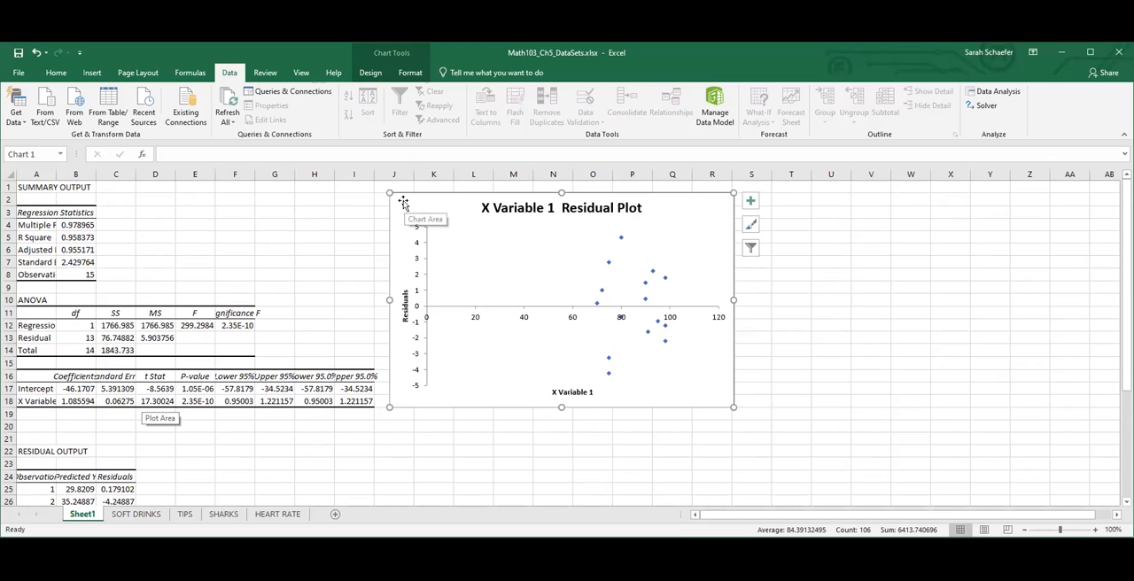
pyautogui.moveTo(612, 293)
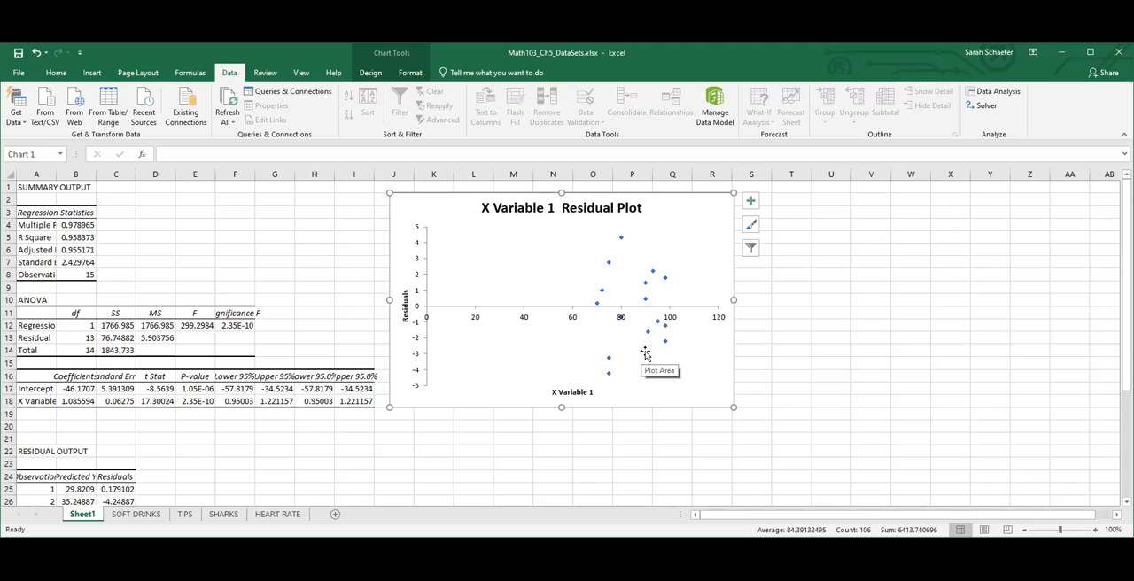
pyautogui.moveTo(572, 366)
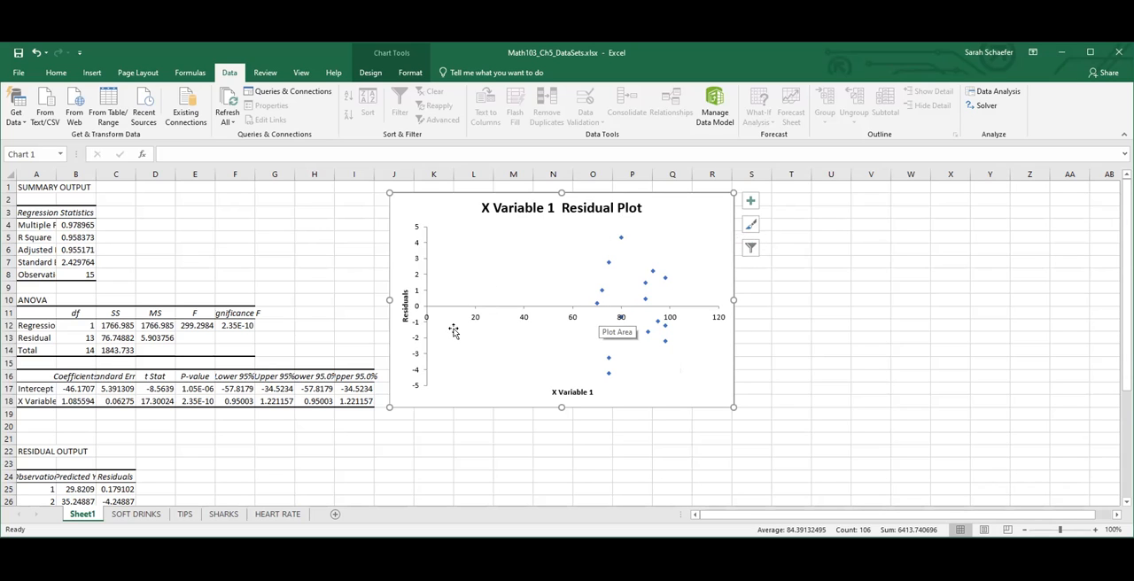
pyautogui.moveTo(505, 315)
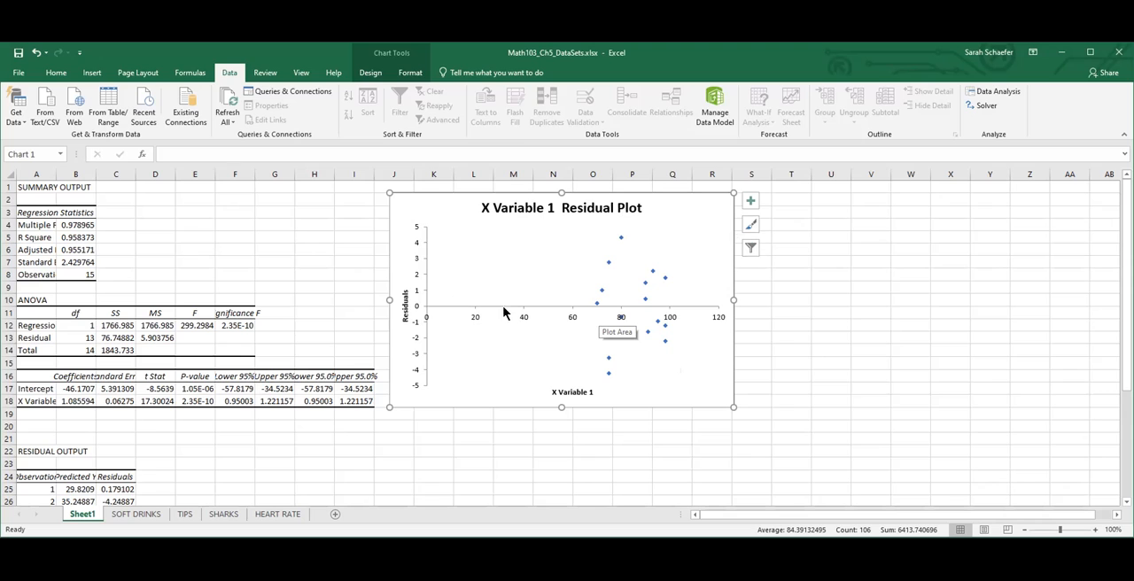
pyautogui.moveTo(585, 299)
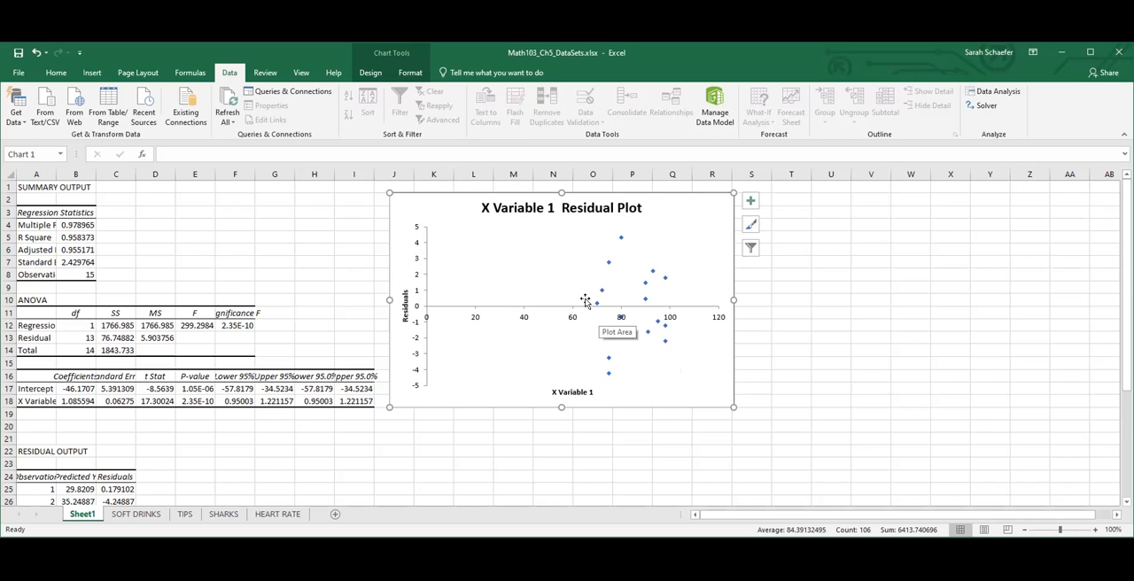
pyautogui.moveTo(603, 294)
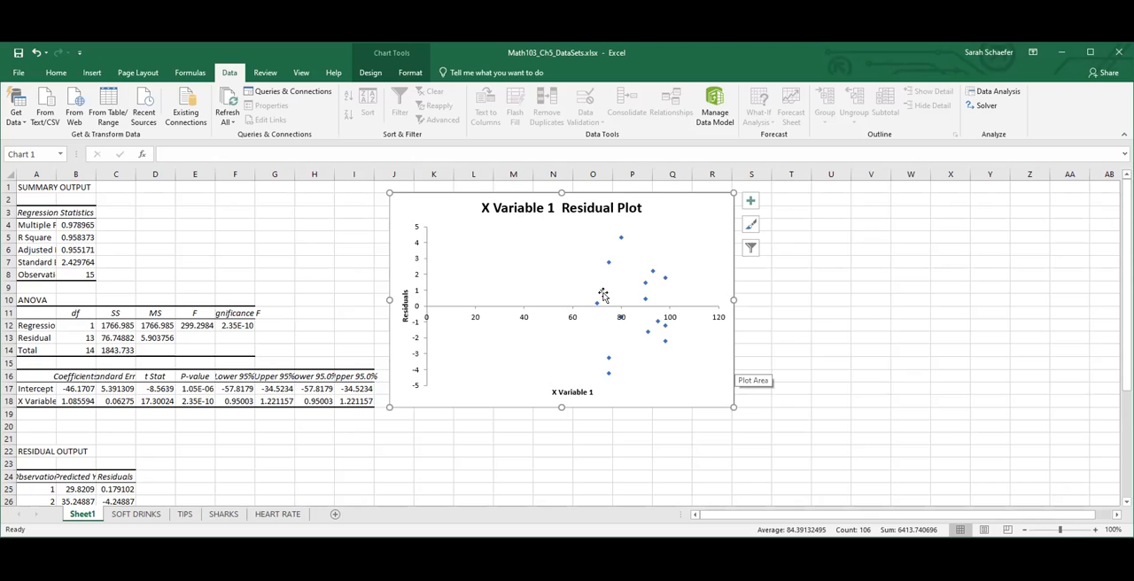
pyautogui.moveTo(613, 341)
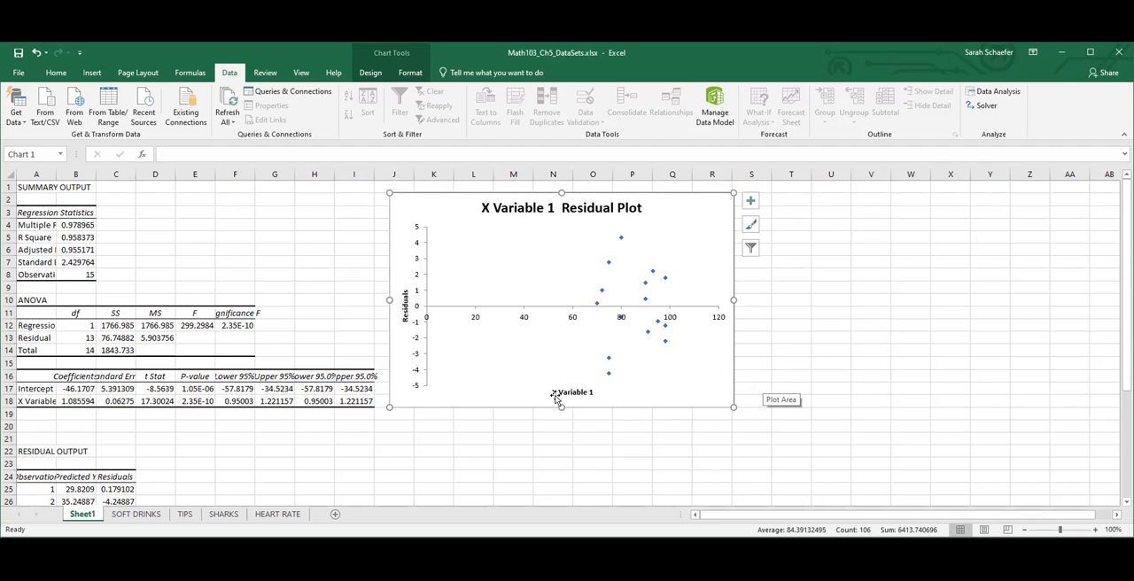
pyautogui.moveTo(691, 312)
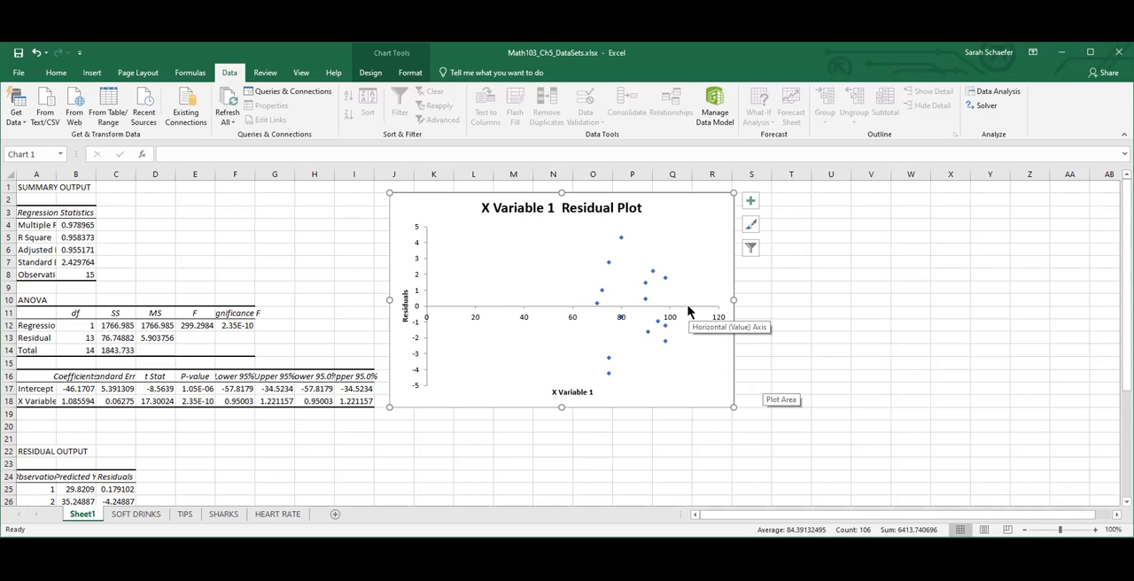
pyautogui.moveTo(689, 306)
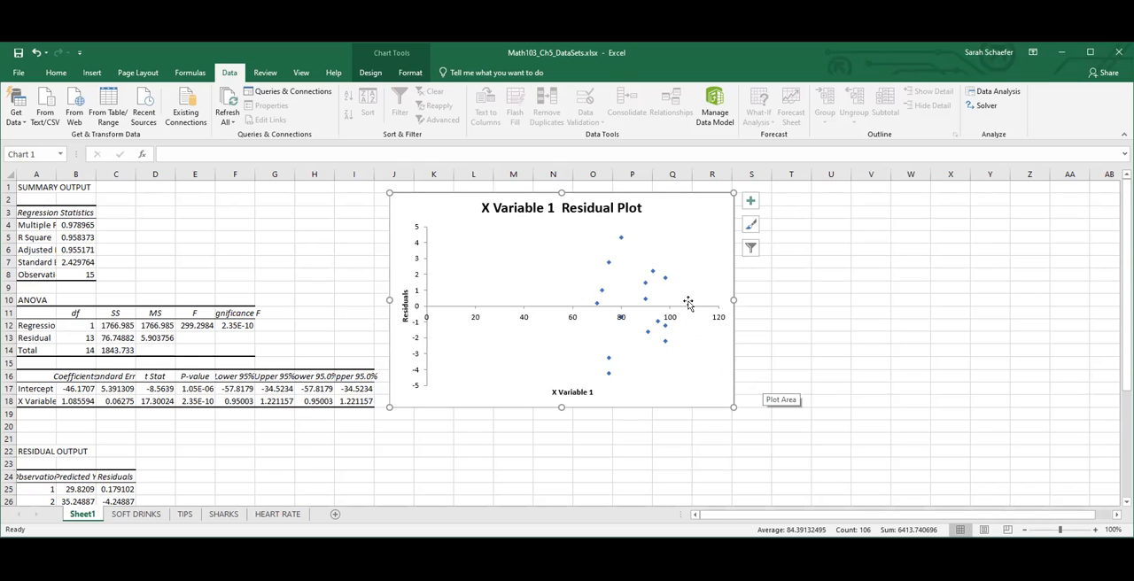